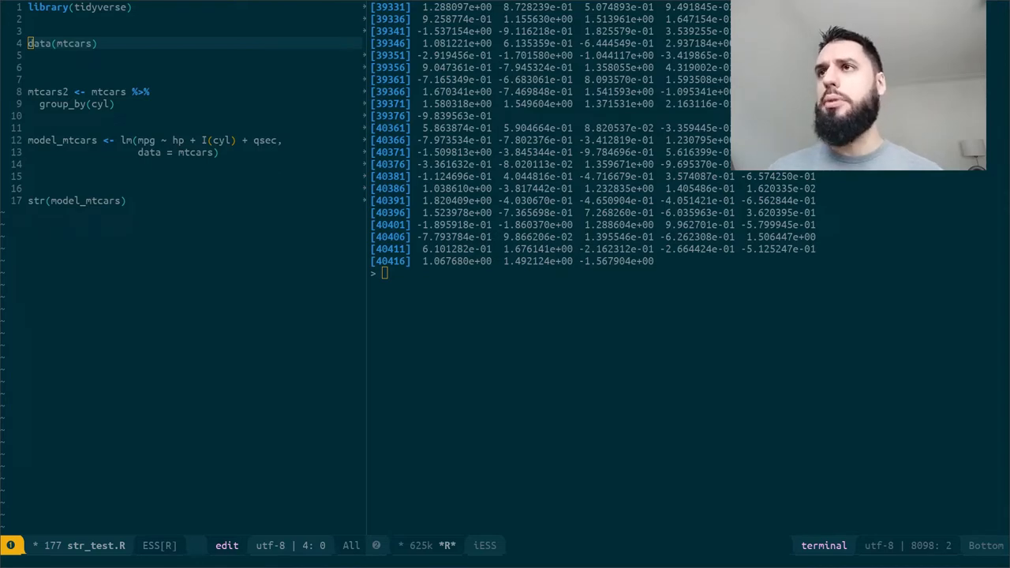
# Step: Load the mtcars dataset with data(mtcars) and print the whole dataset in the console
pyautogui.click(96, 42)
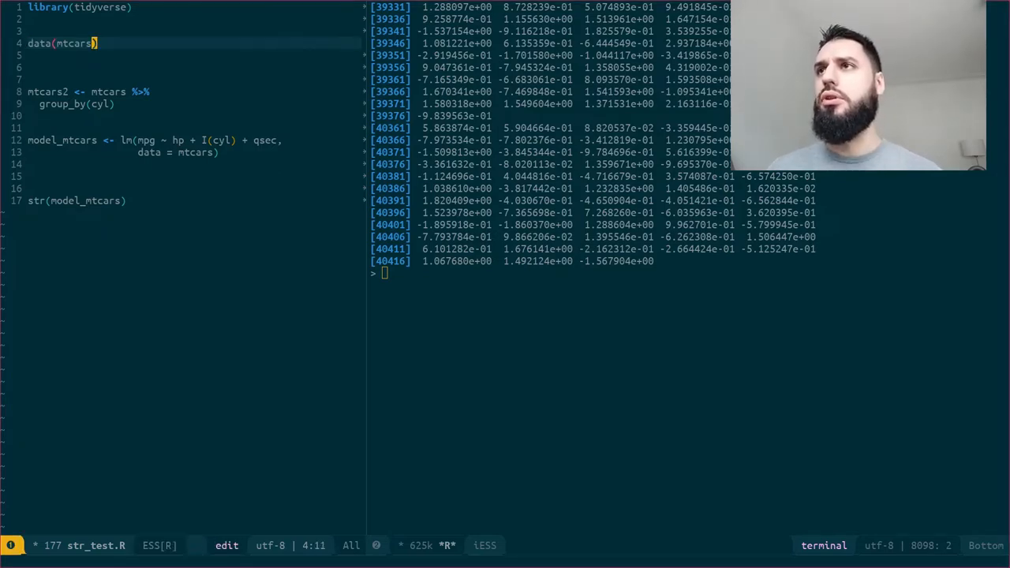
pyautogui.press('space')
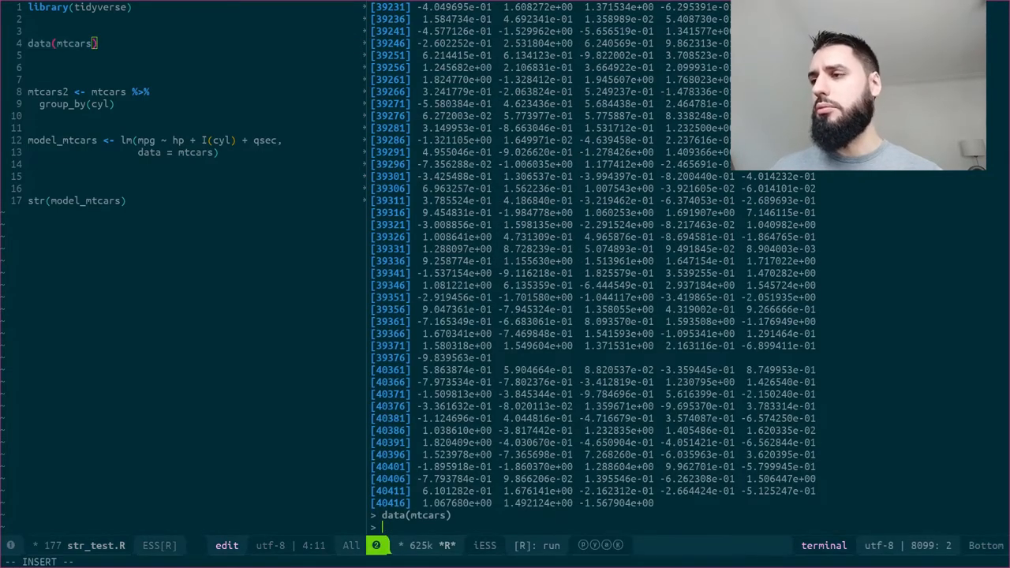
pyautogui.write('mtcars')
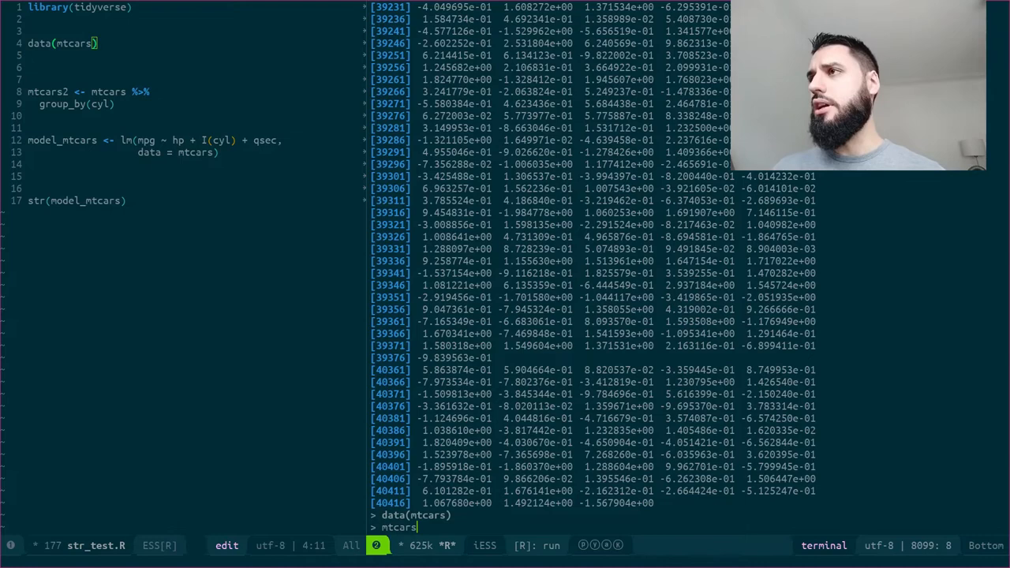
pyautogui.press('Return')
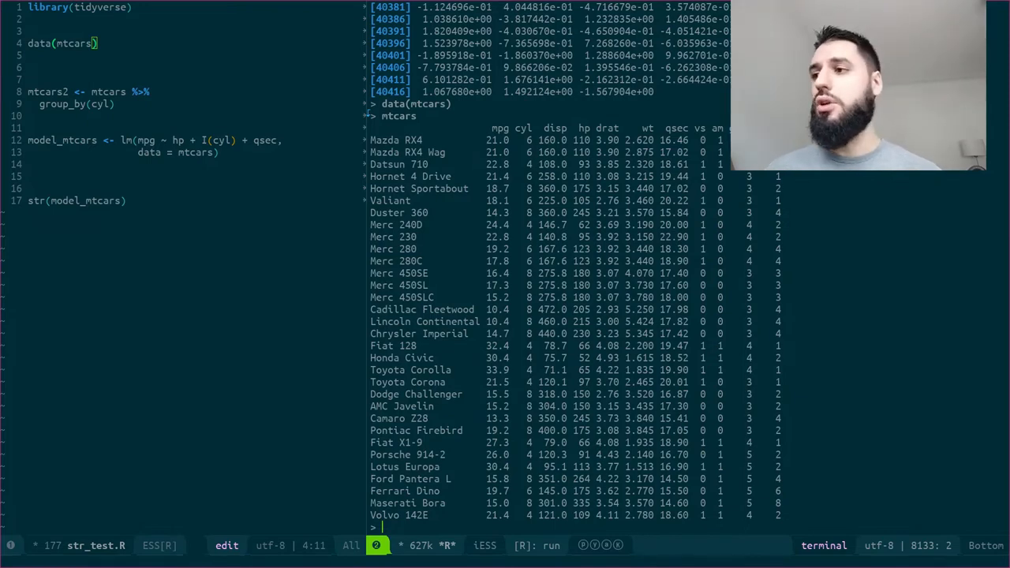
# Step: Show the mtcars$mpg column and the str(mtcars) structure listing all 11 variables
pyautogui.write('m')
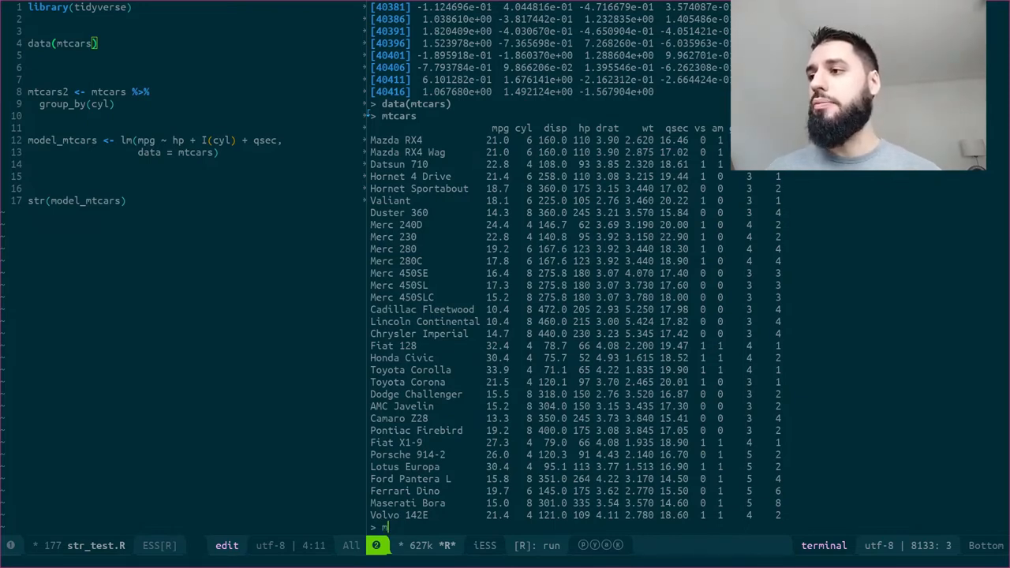
pyautogui.write('tcars$mpg')
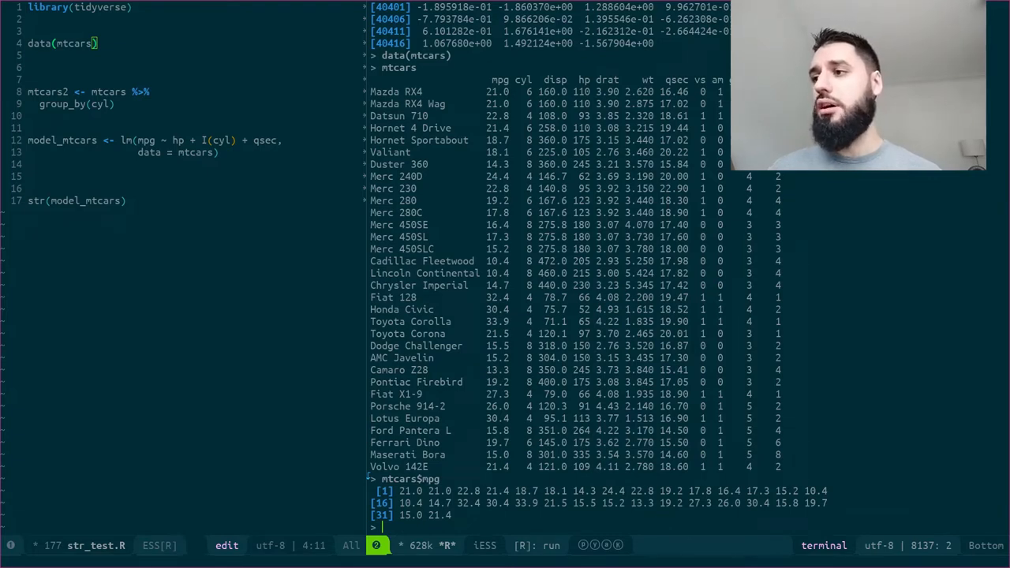
pyautogui.write('str(mtcars')
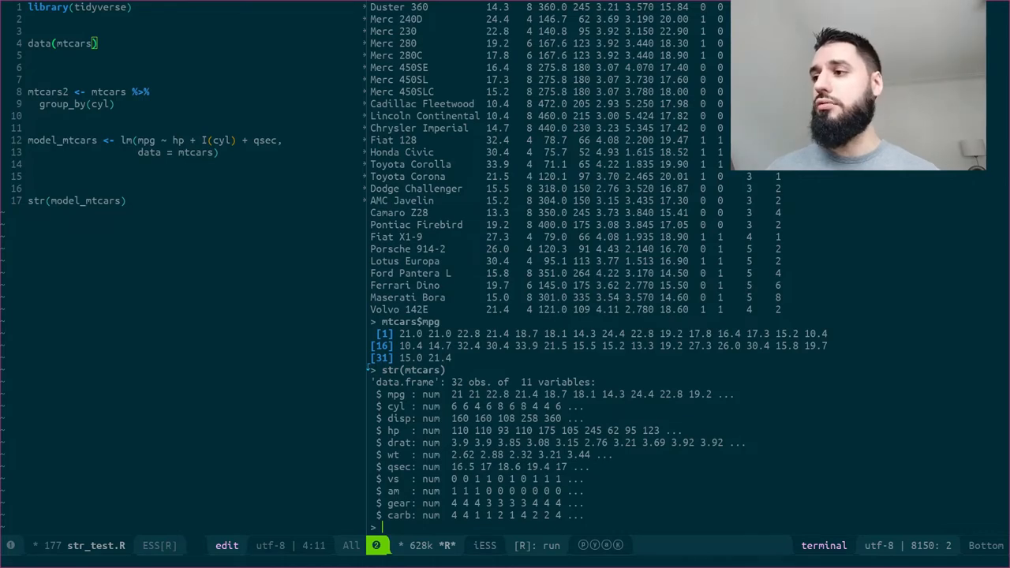
# Step: Preview the first six rows with head(mtcars) and rerun str(mtcars)
pyautogui.write('head()')
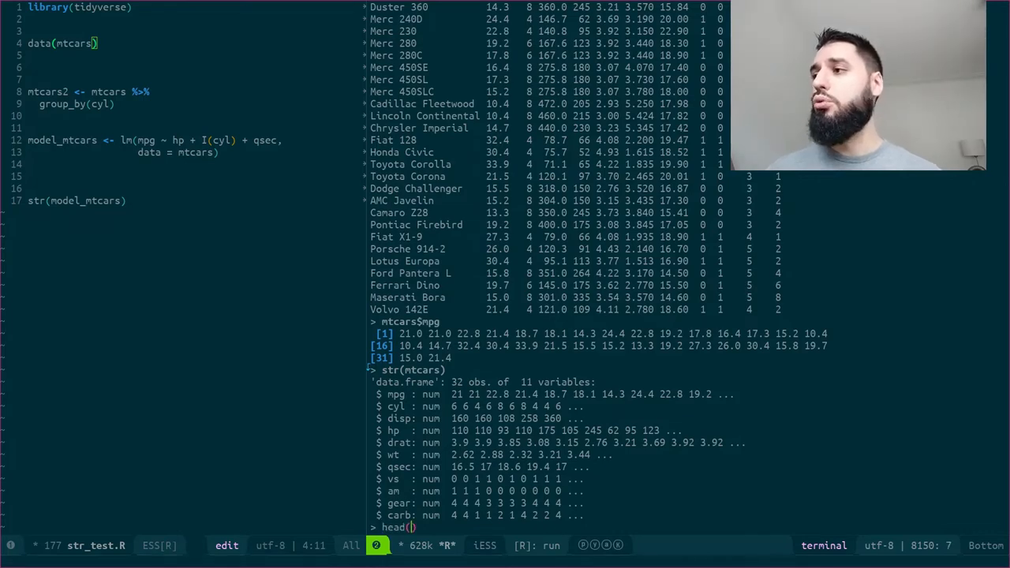
pyautogui.write('mtcar')
pyautogui.press('Return')
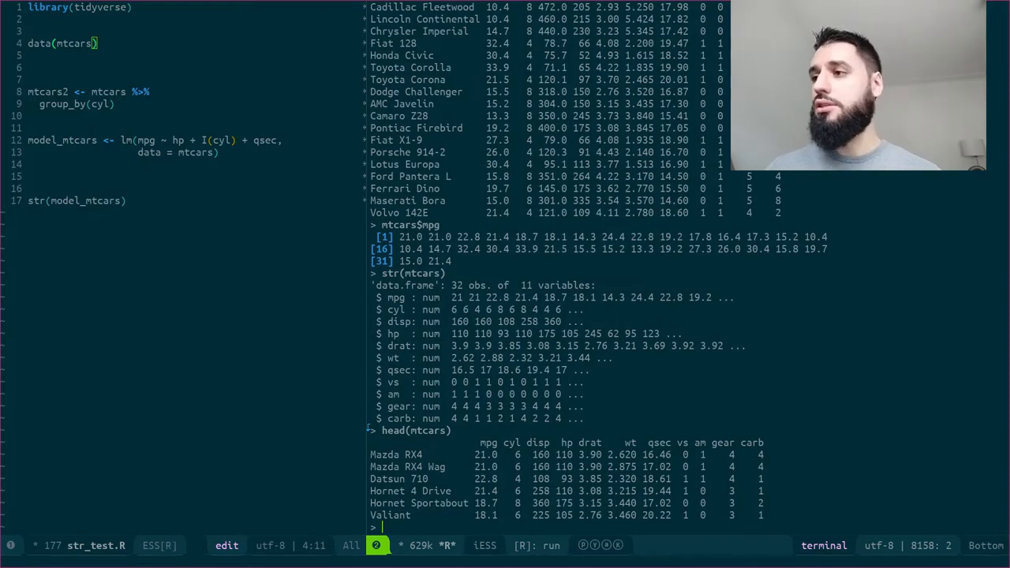
pyautogui.write('str')
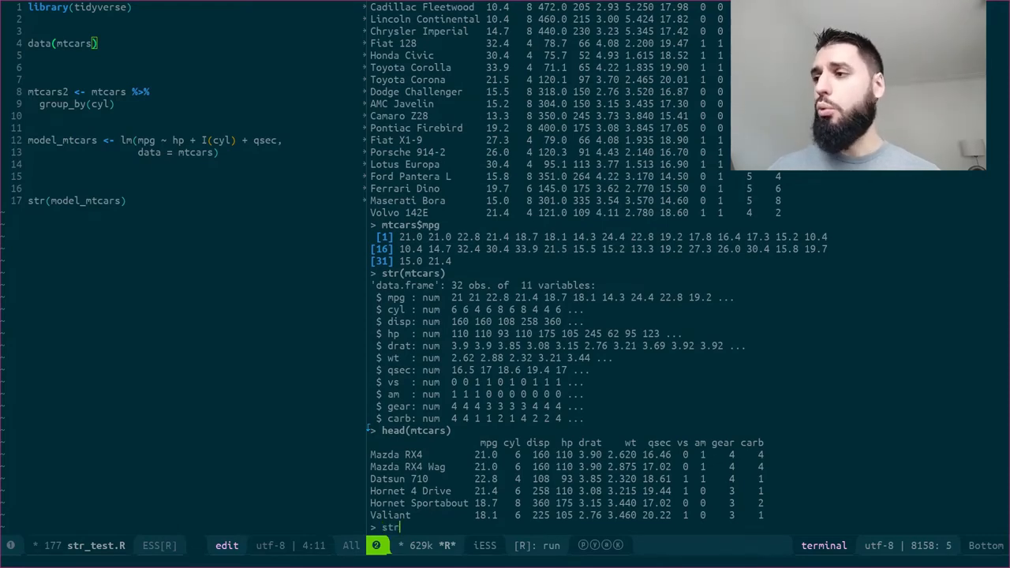
pyautogui.press('Return')
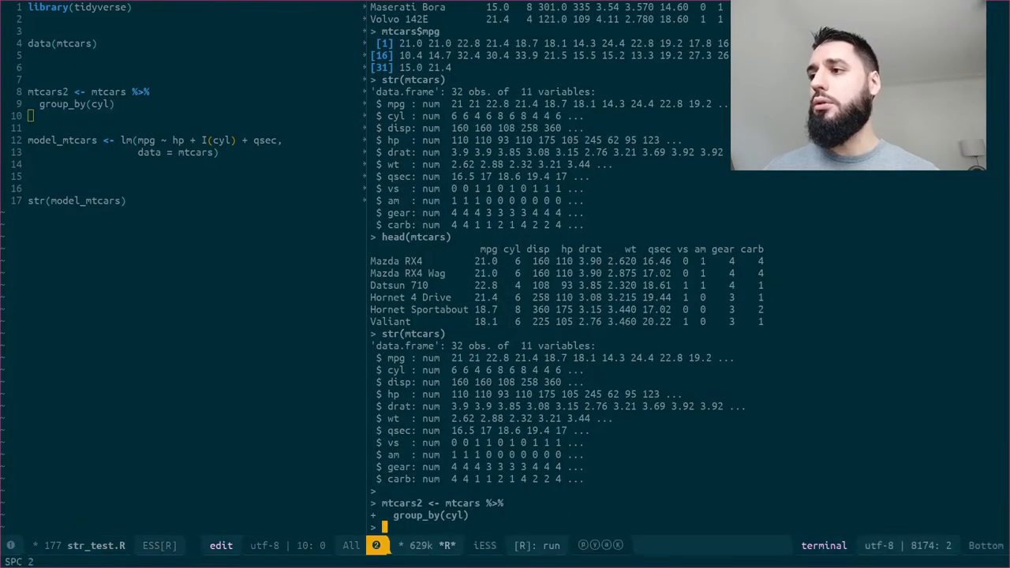
# Step: Print mtcars2 as a grouped tibble, run str(mtcars2), and start attr(mtcars2, "groups")
pyautogui.write('mtcars2')
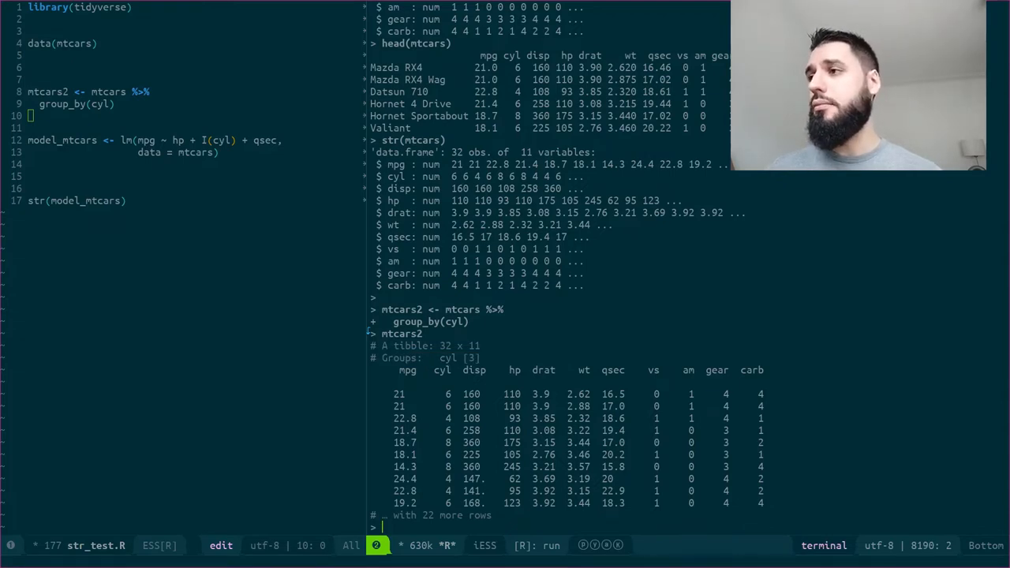
pyautogui.write('str(')
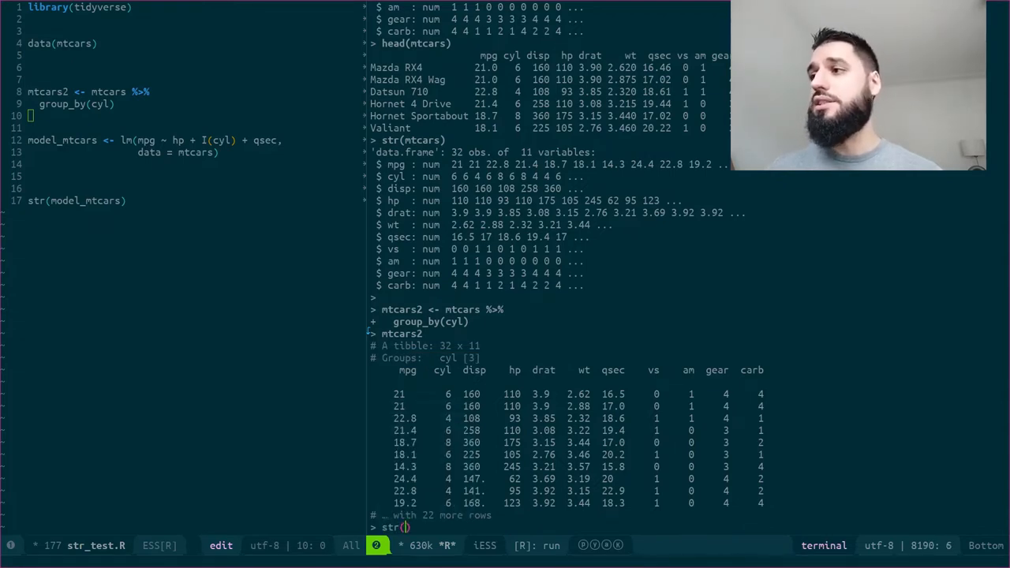
pyautogui.write('mtcars2')
pyautogui.press('Return')
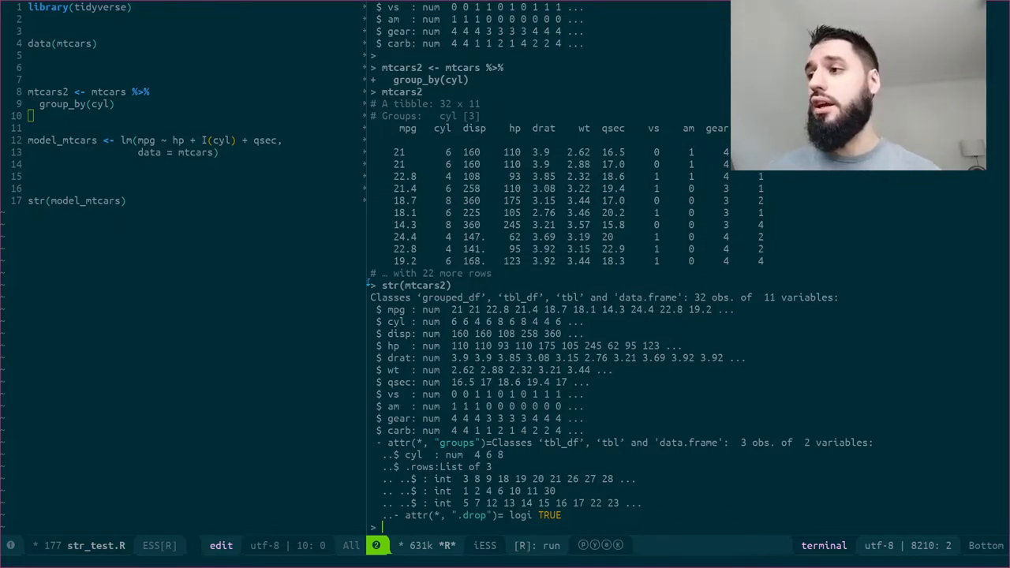
pyautogui.write('attr(mtcars2, "groups')
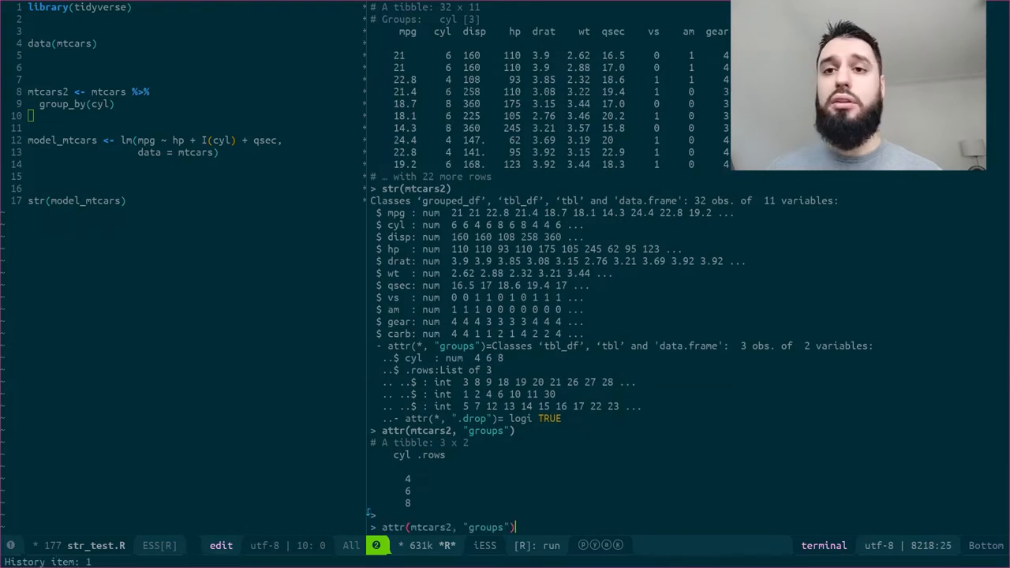
# Step: Show the groups' cyl values and .rows indices, then fit model_mtcars (mpg ~ hp + I(cyl) + qsec)
pyautogui.write('$cyl')
pyautogui.press('Return')
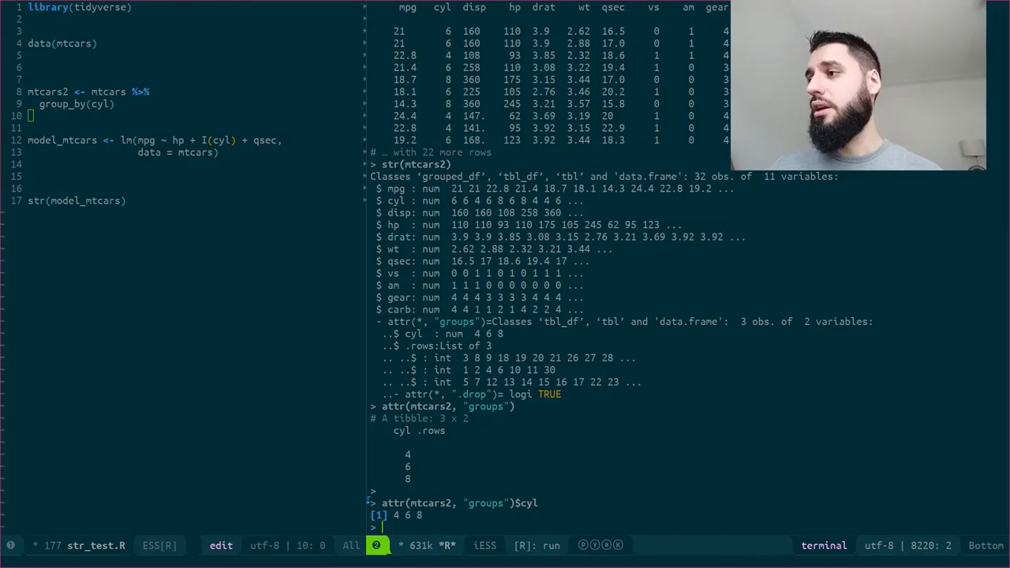
pyautogui.press('Up')
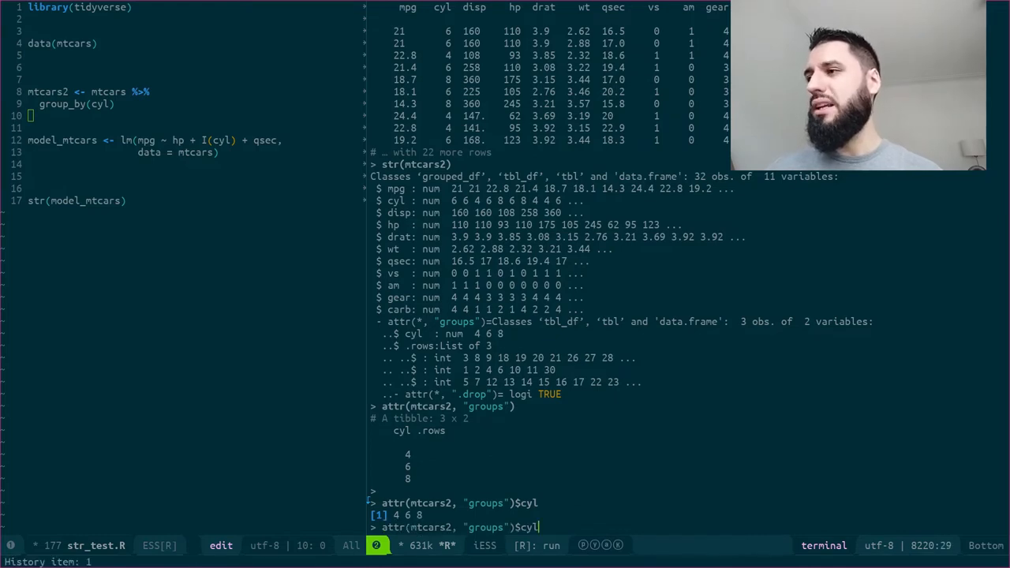
pyautogui.write('.rows')
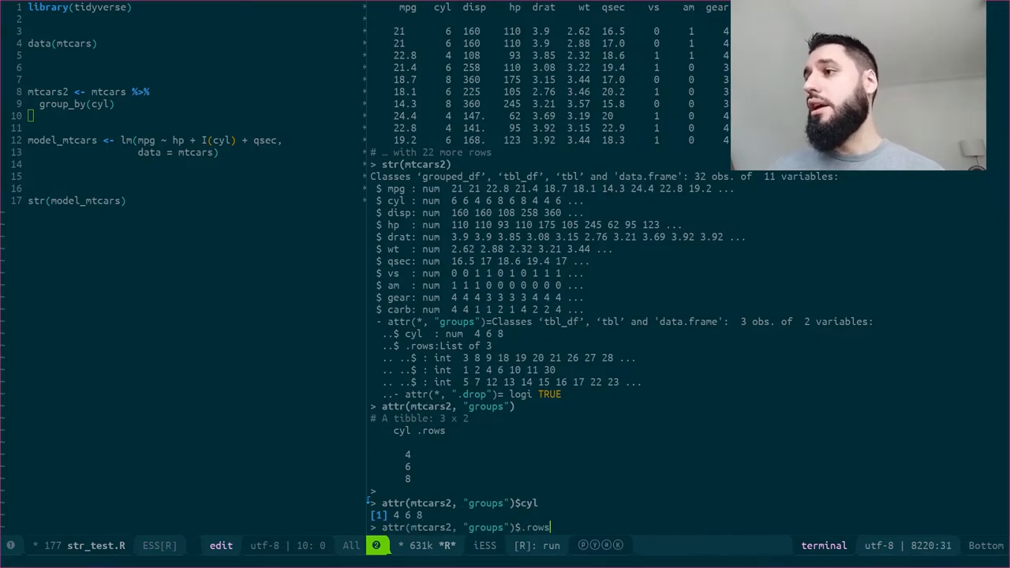
pyautogui.press('Return')
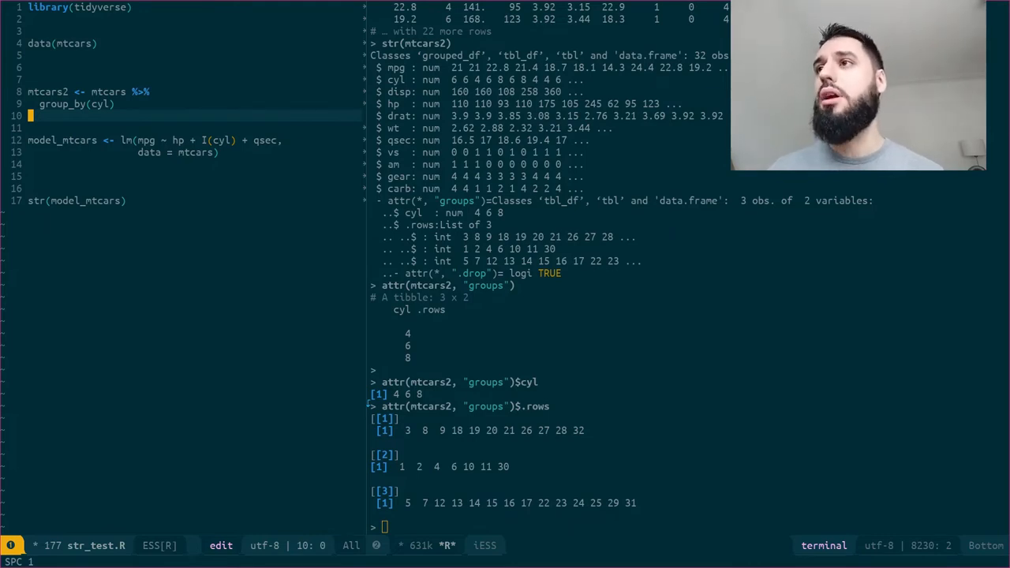
pyautogui.press('down')
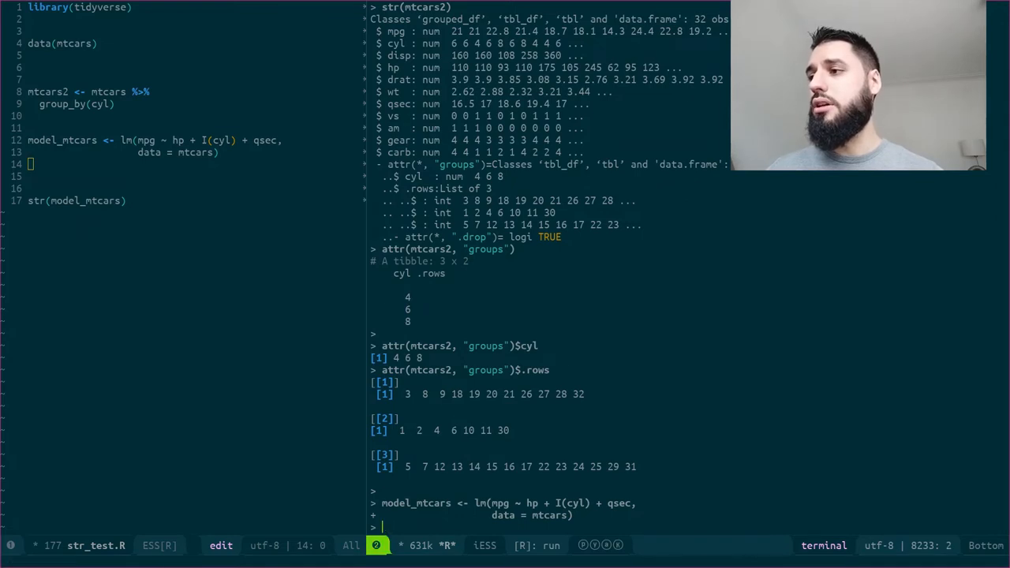
# Step: Print model_mtcars coefficients, then summary(model_mtcars) showing R-squared 0.7757
pyautogui.write('model_mtcars')
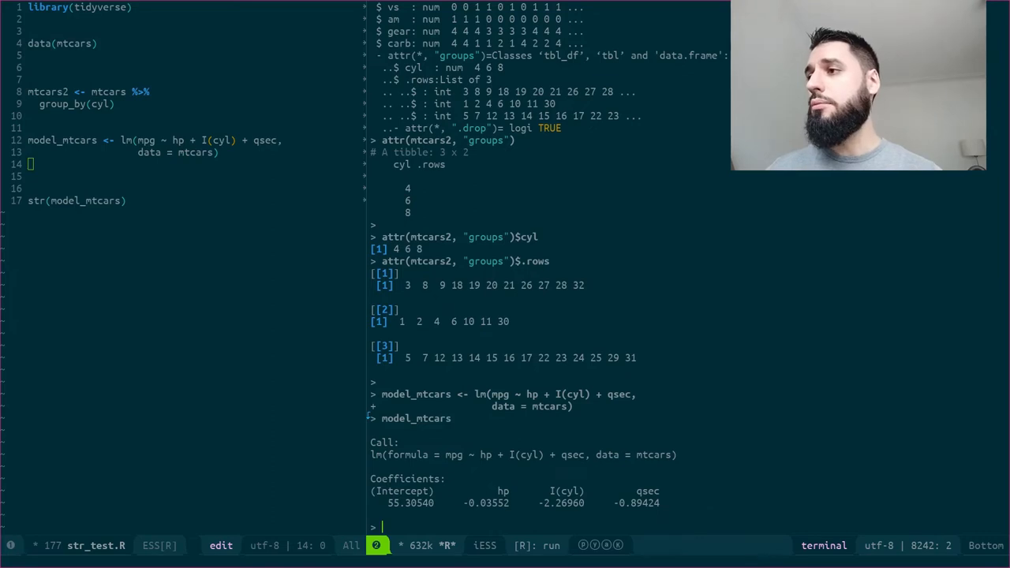
pyautogui.write('summary()')
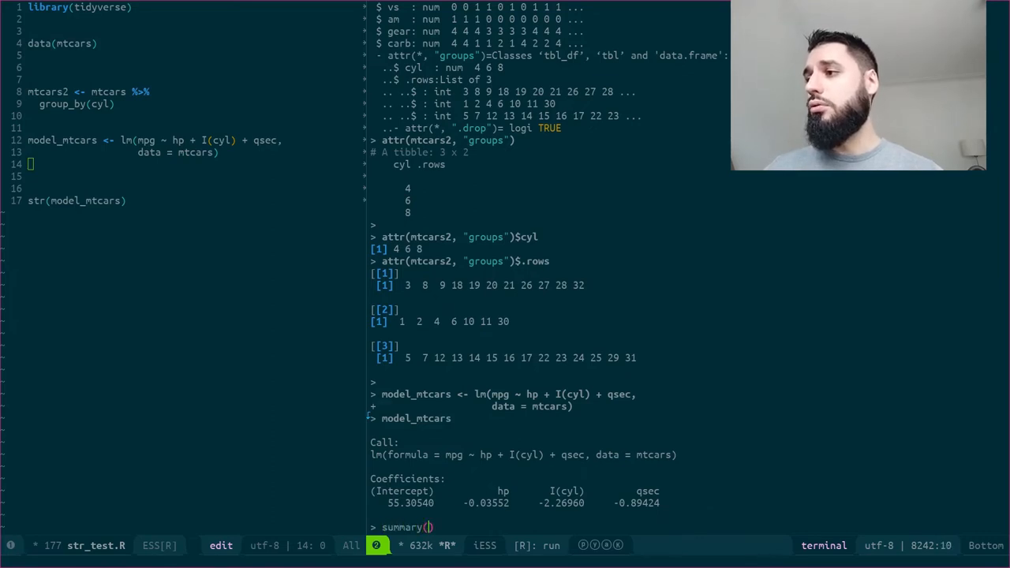
pyautogui.write('model_mtcars')
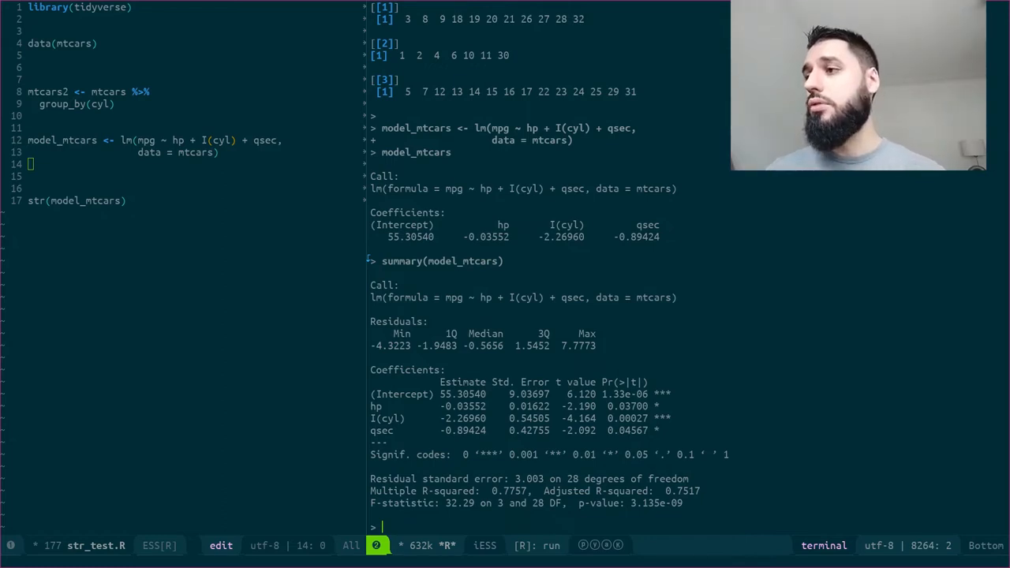
# Step: Run str(model_mtcars) and scroll through its 12 components down to class "lm"
pyautogui.write('str')
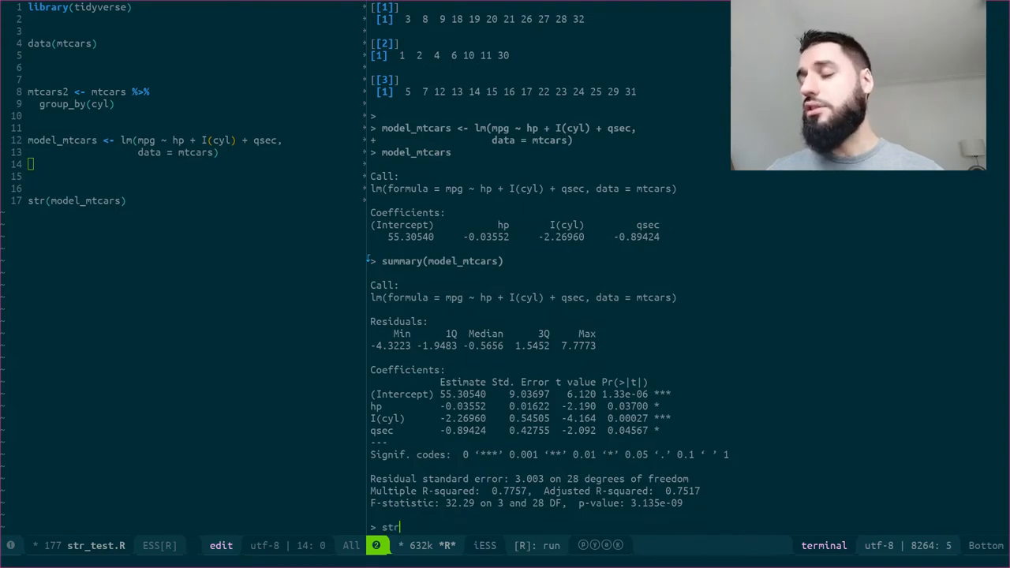
pyautogui.write('model_mtcars)')
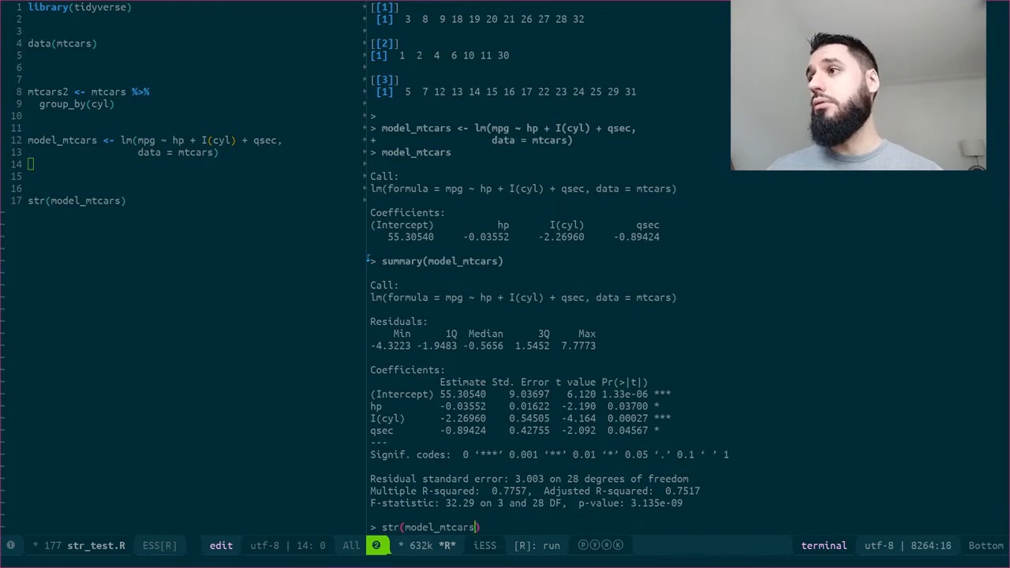
pyautogui.press('Return')
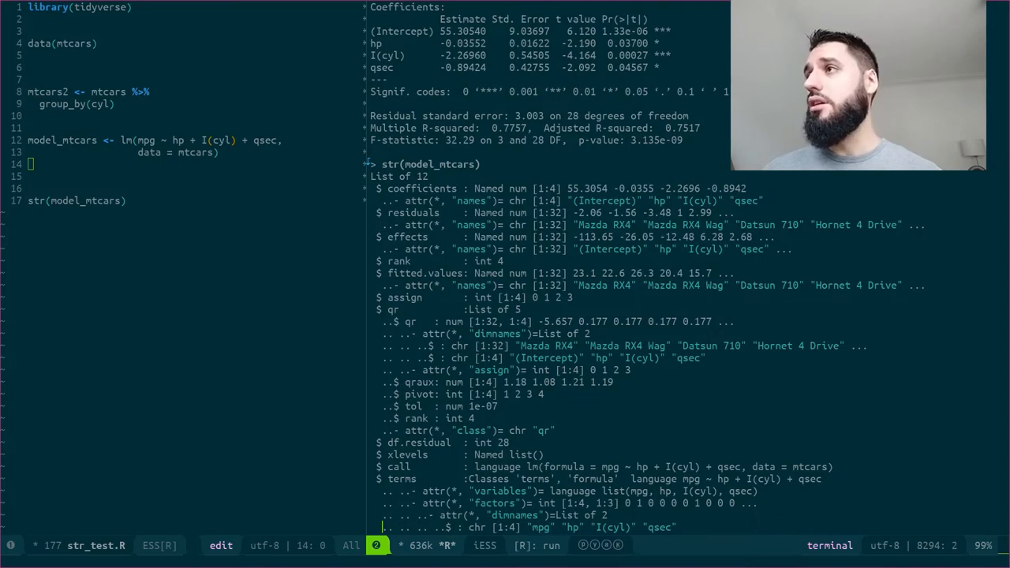
pyautogui.scroll(-3)
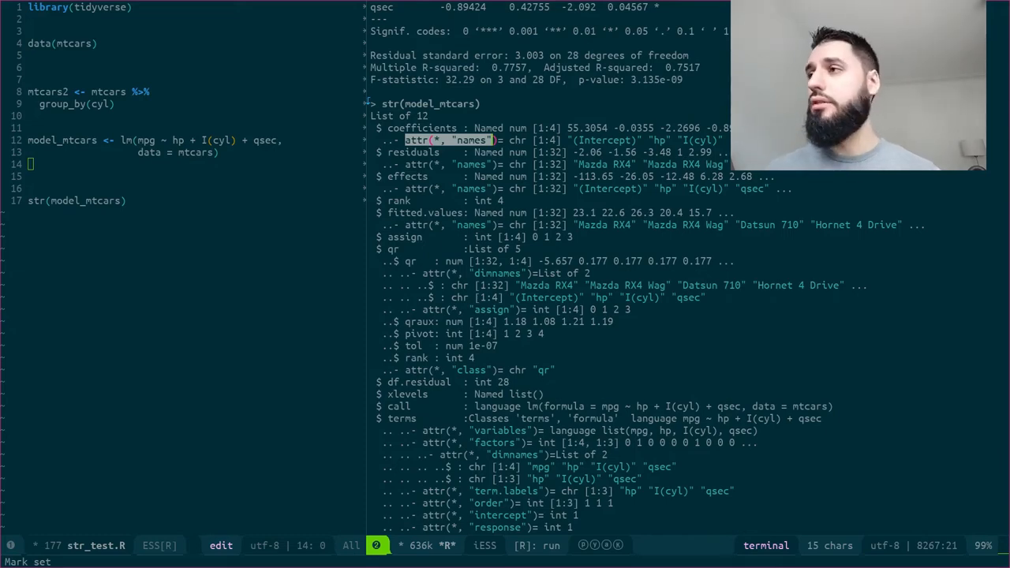
pyautogui.scroll(-3)
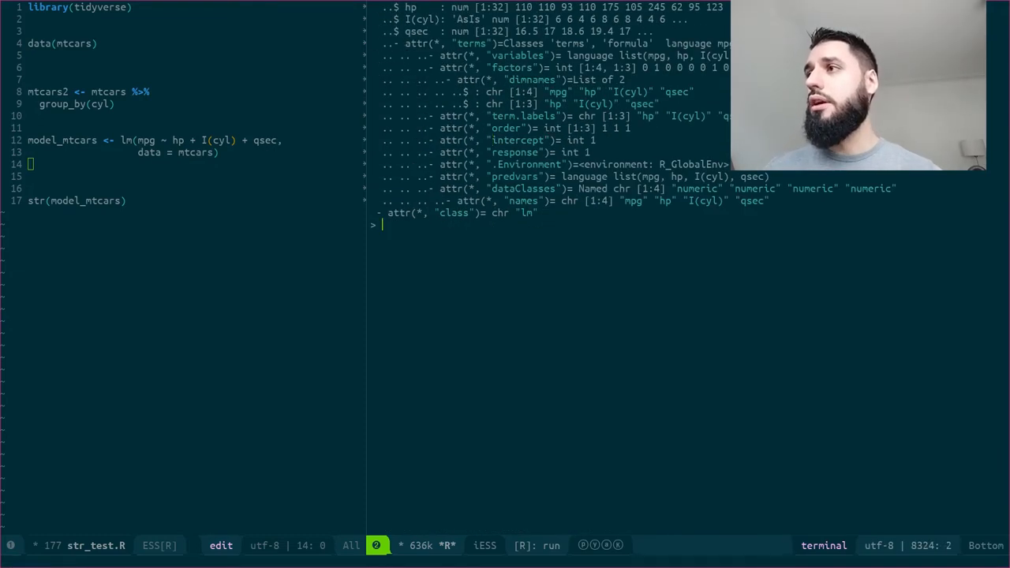
# Step: Run attr(model_mtcars$coefficients, "names") to list (Intercept), hp, I(cyl) and qsec
pyautogui.write('attr(model_mtcars')
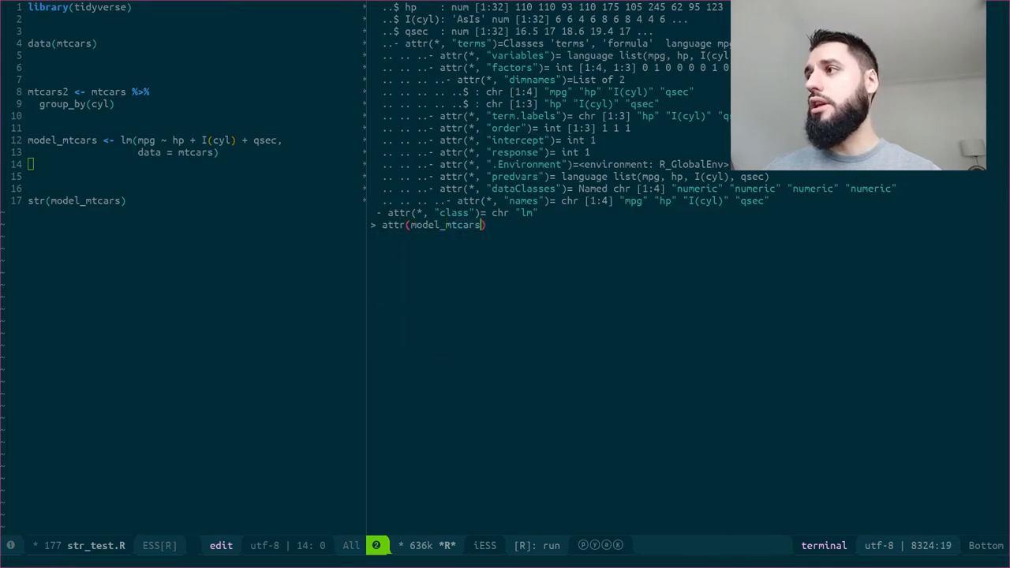
pyautogui.write('$coefficients, "')
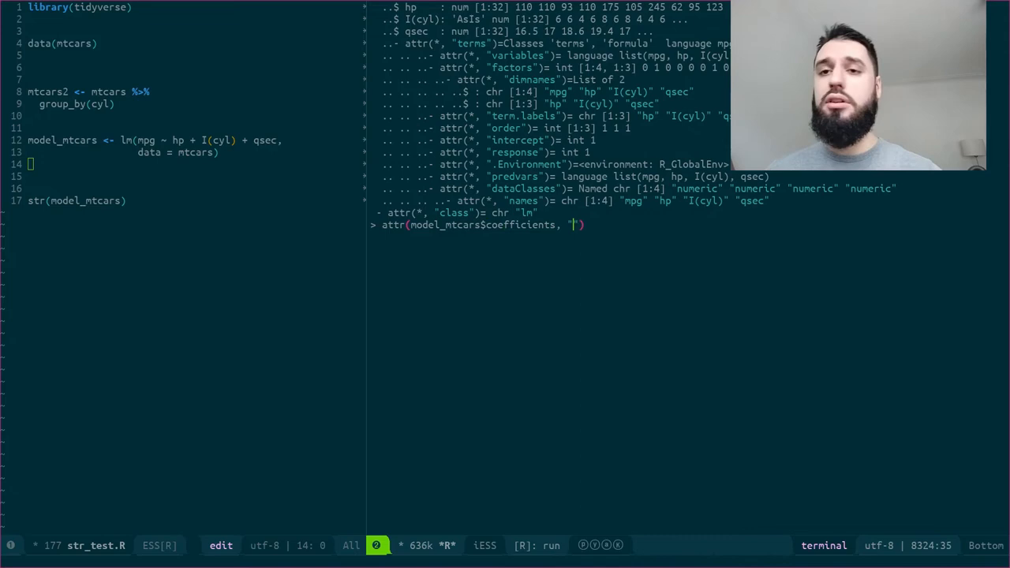
pyautogui.write('names')
pyautogui.press('Return')
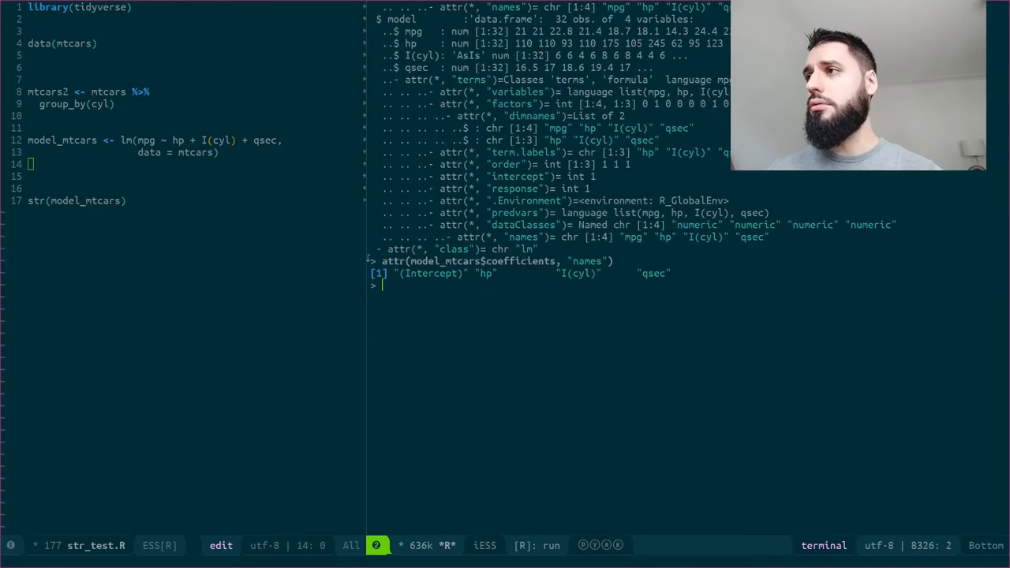
# Step: Print model_mtcars$qr and scroll to its qraux, pivot, tol and rank 4
pyautogui.write('model')
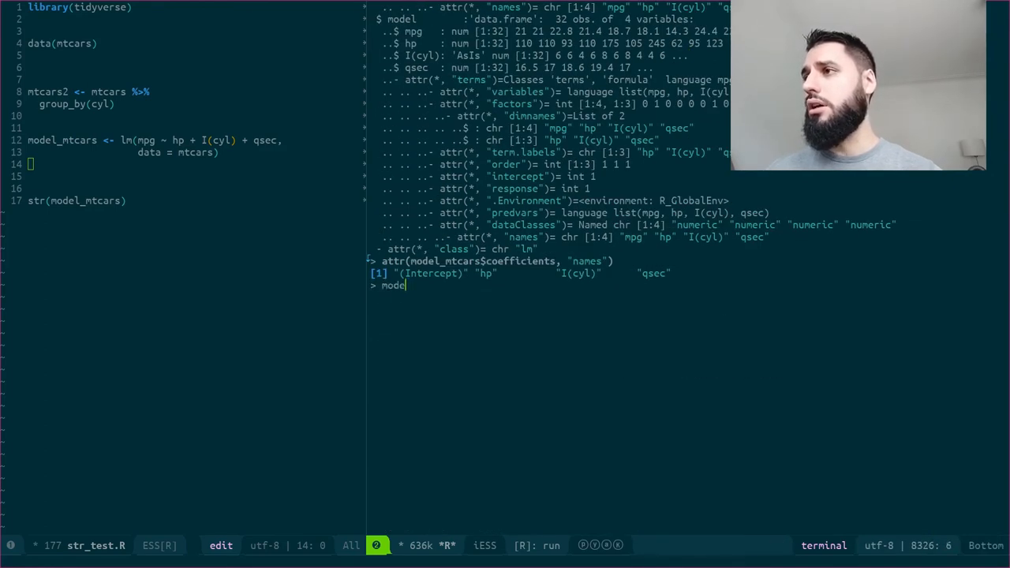
pyautogui.press('Return')
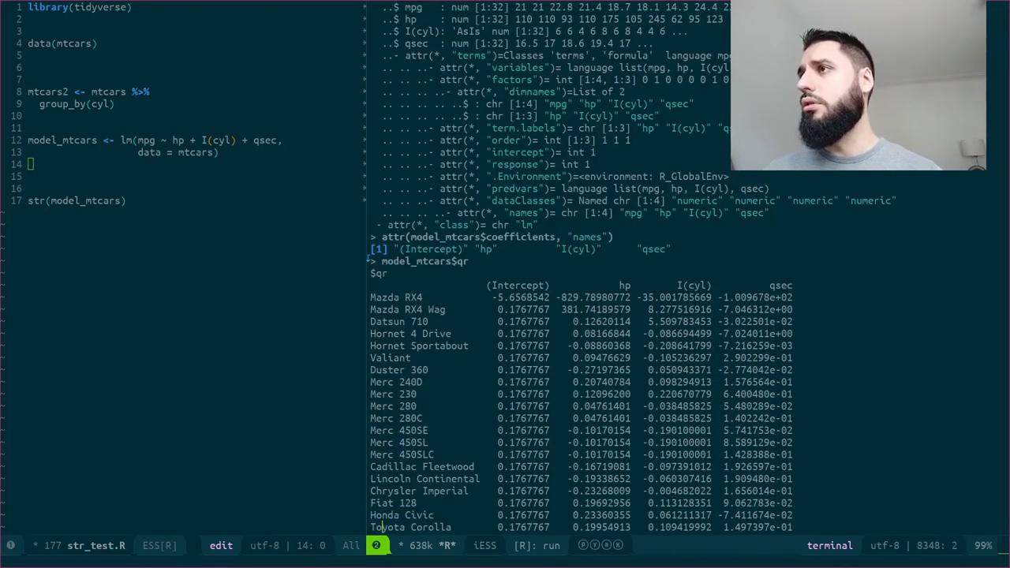
pyautogui.scroll(-3)
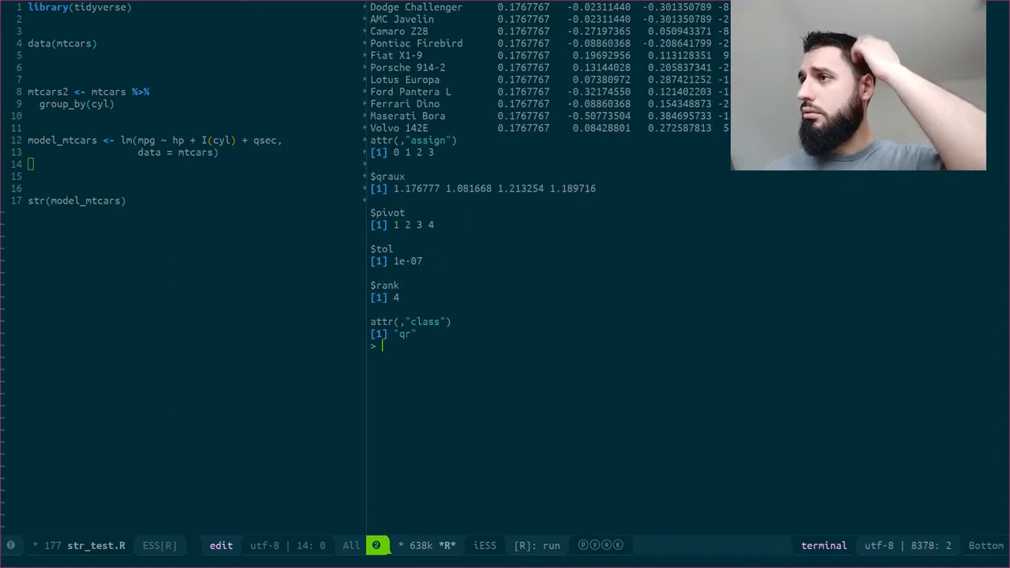